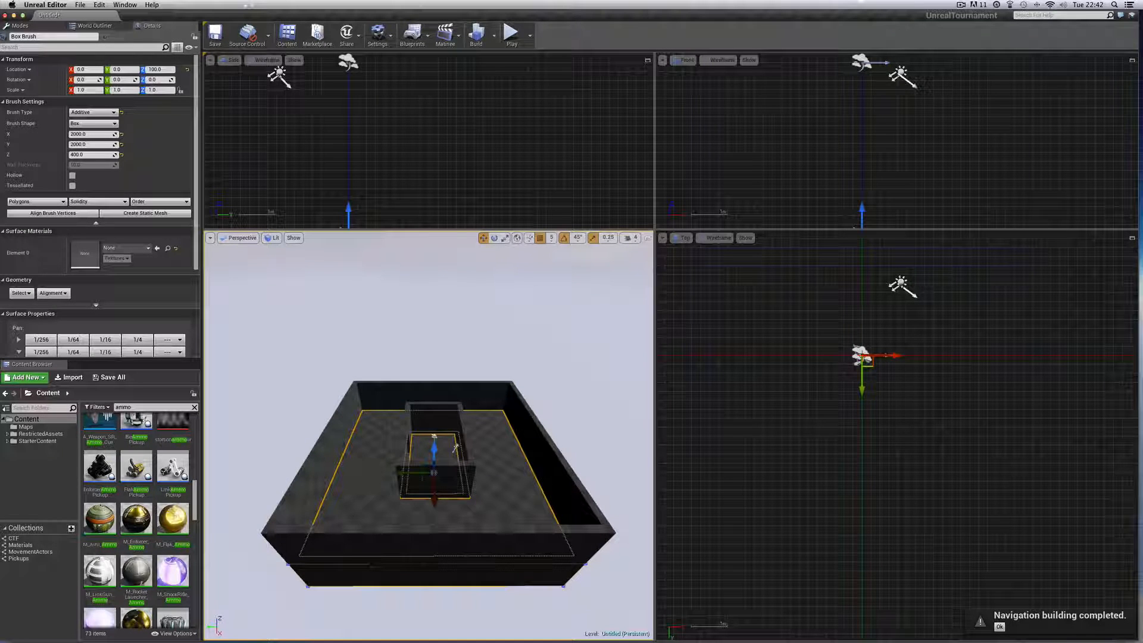
Select all surfaces of the room brushes via the brush's Select menu
right_click(433, 467)
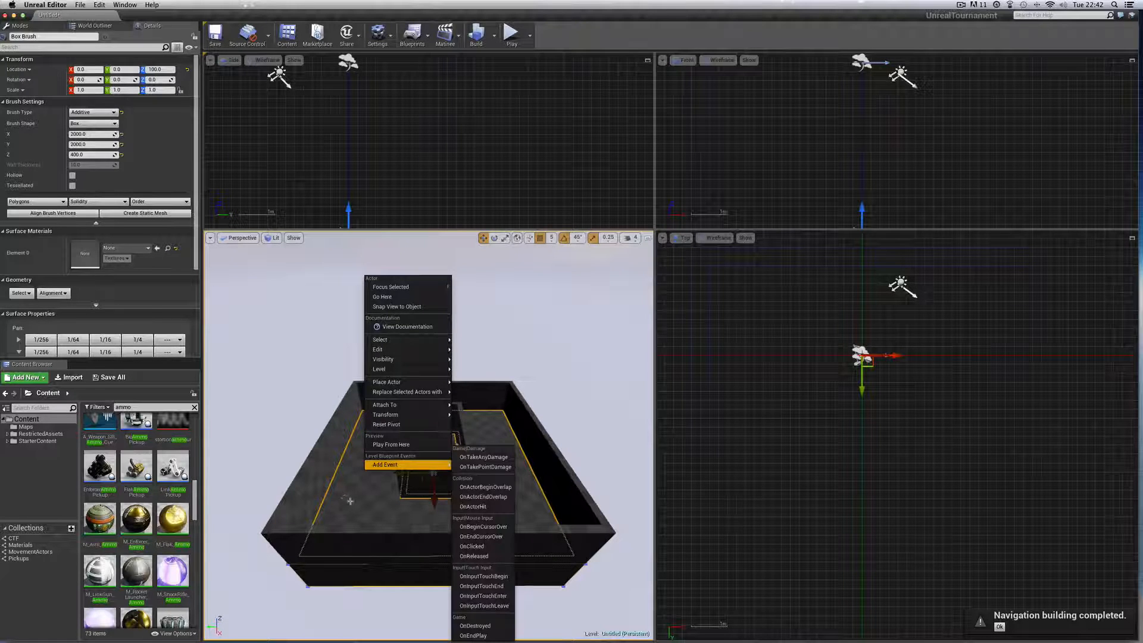
mouse_move(484, 467)
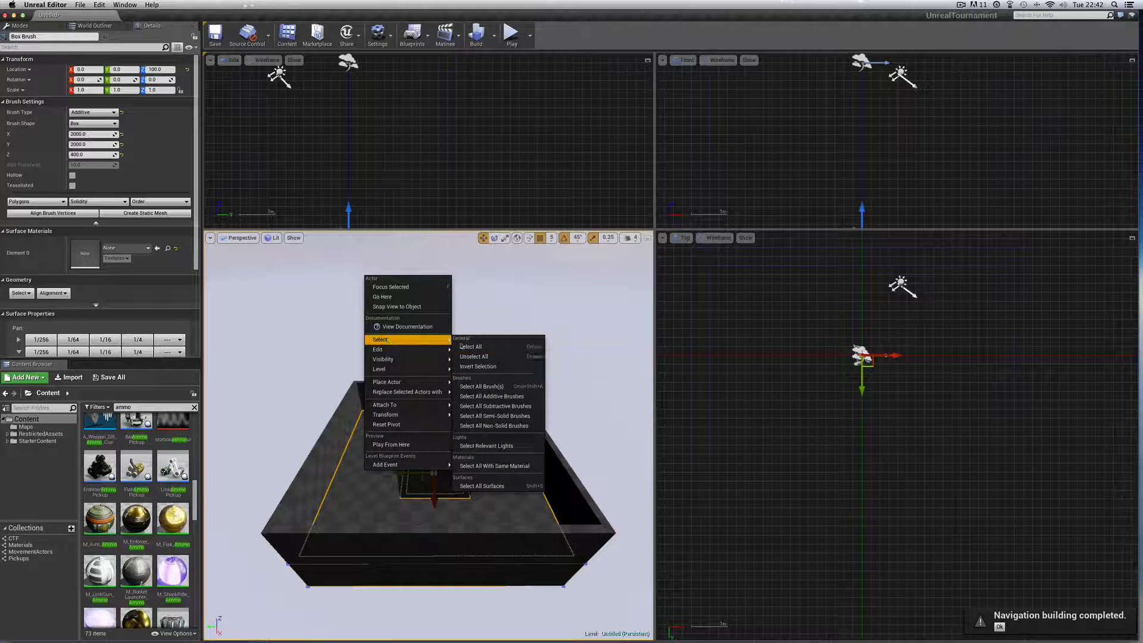
click(470, 347)
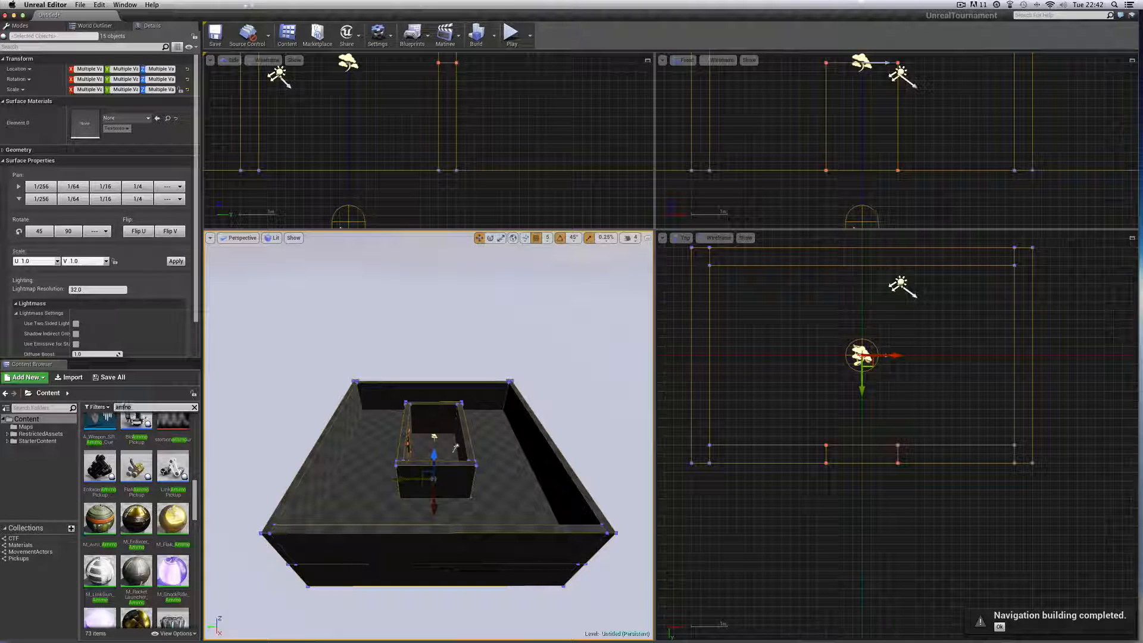
Search the Content Browser for 'stone' and browse the material results
text(stone)
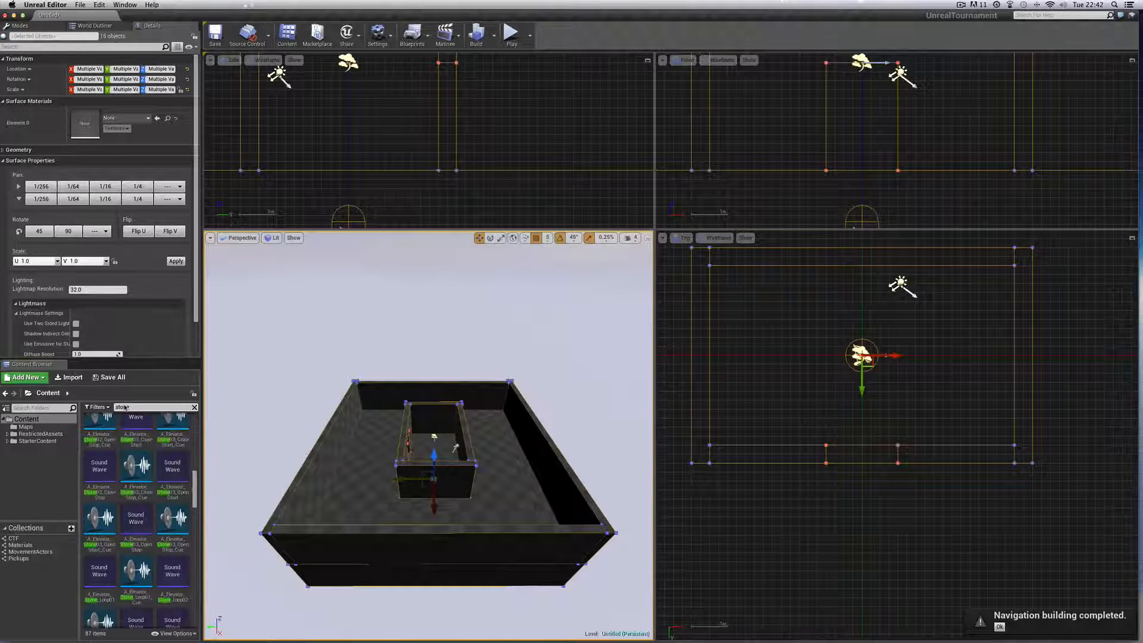
scroll(down, 3)
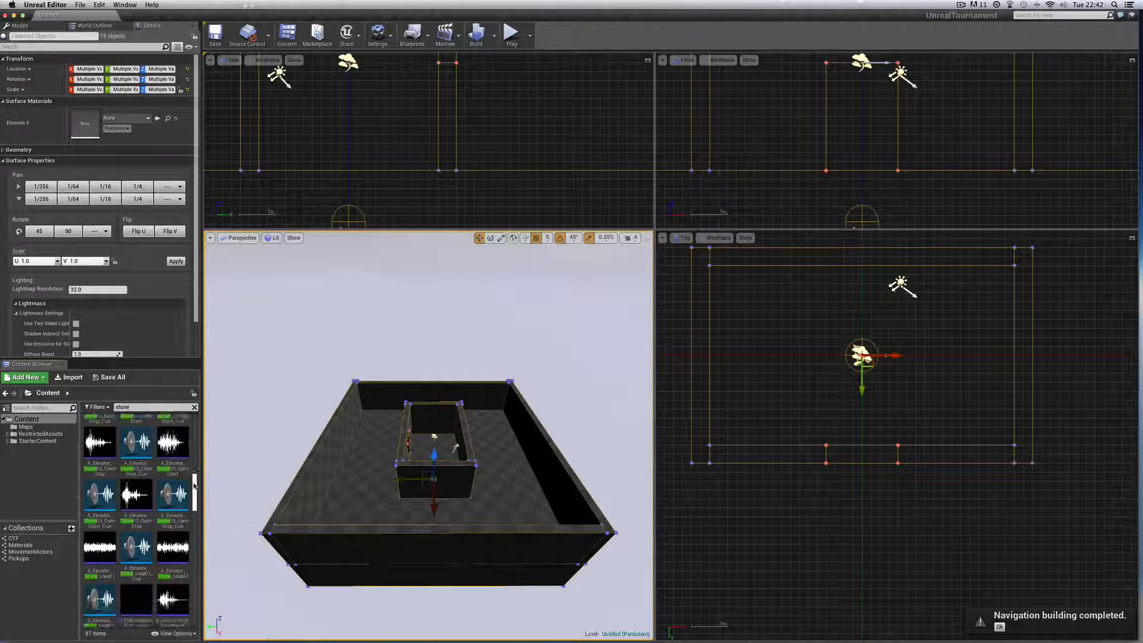
scroll(down, 3)
text(brick)
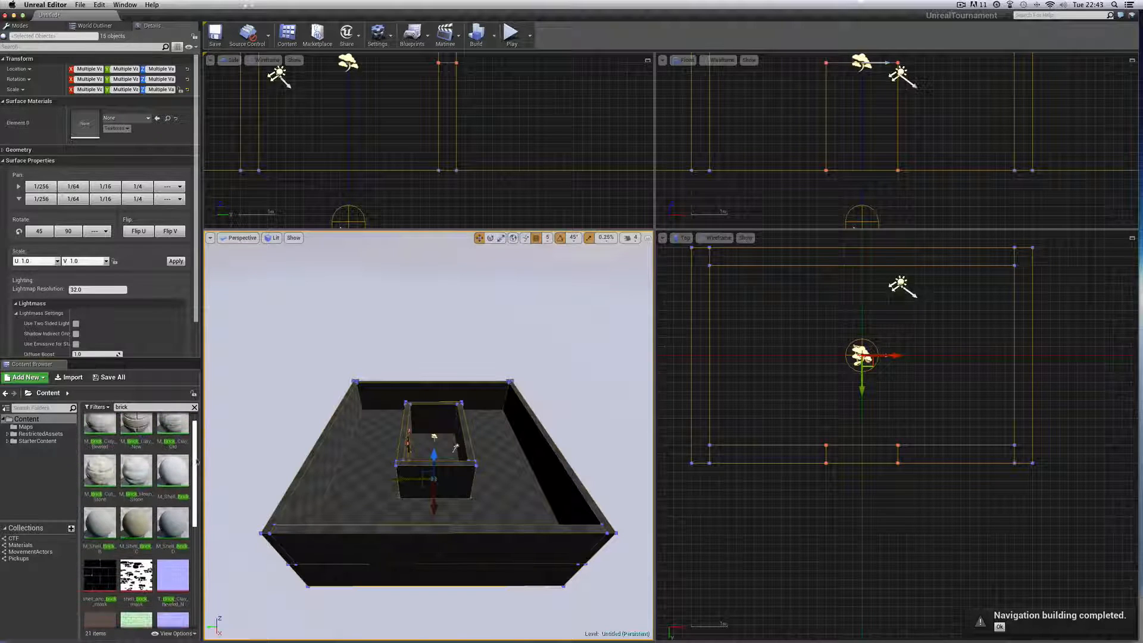
mouse_move(174, 481)
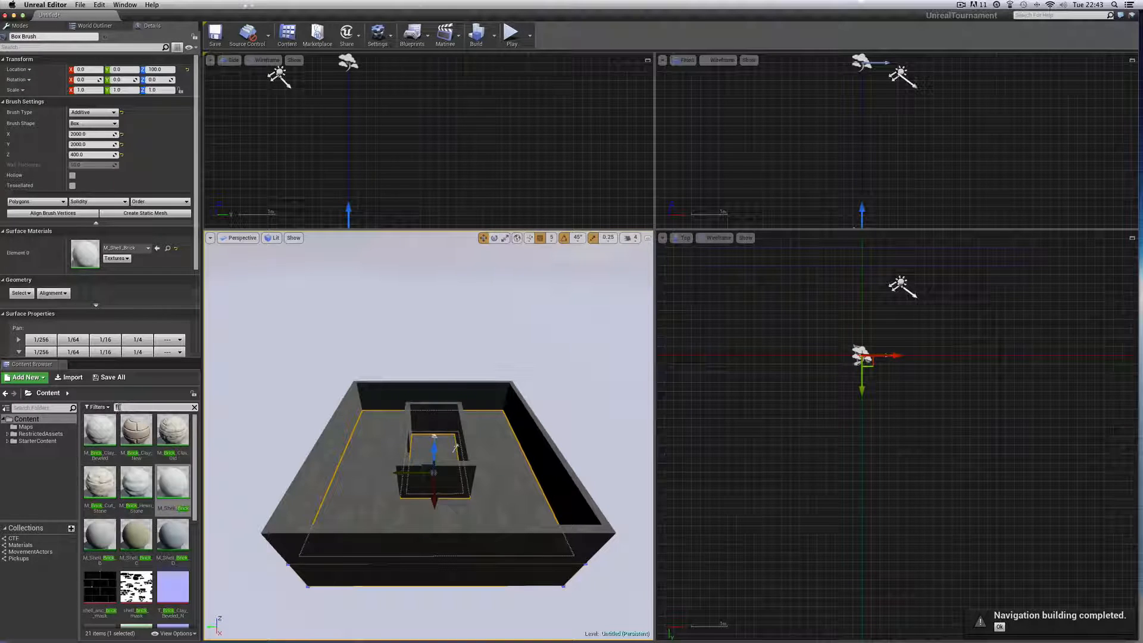
Search for 'flagstone' and apply M_Shell_Flagstones to the room's floor surface
text(flag)
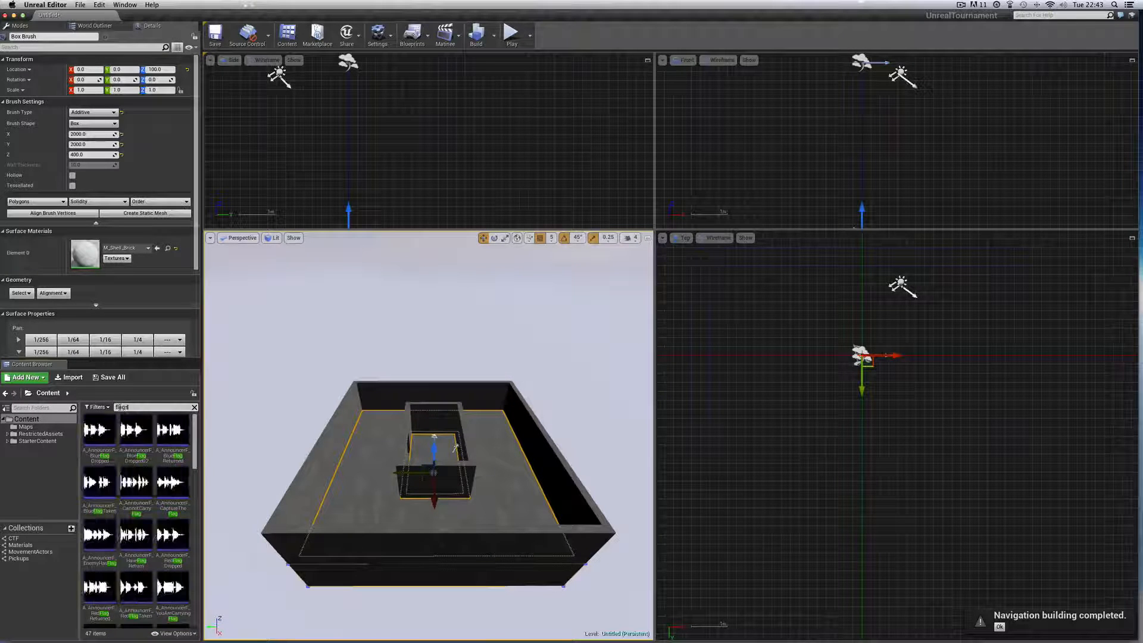
text(flagstone)
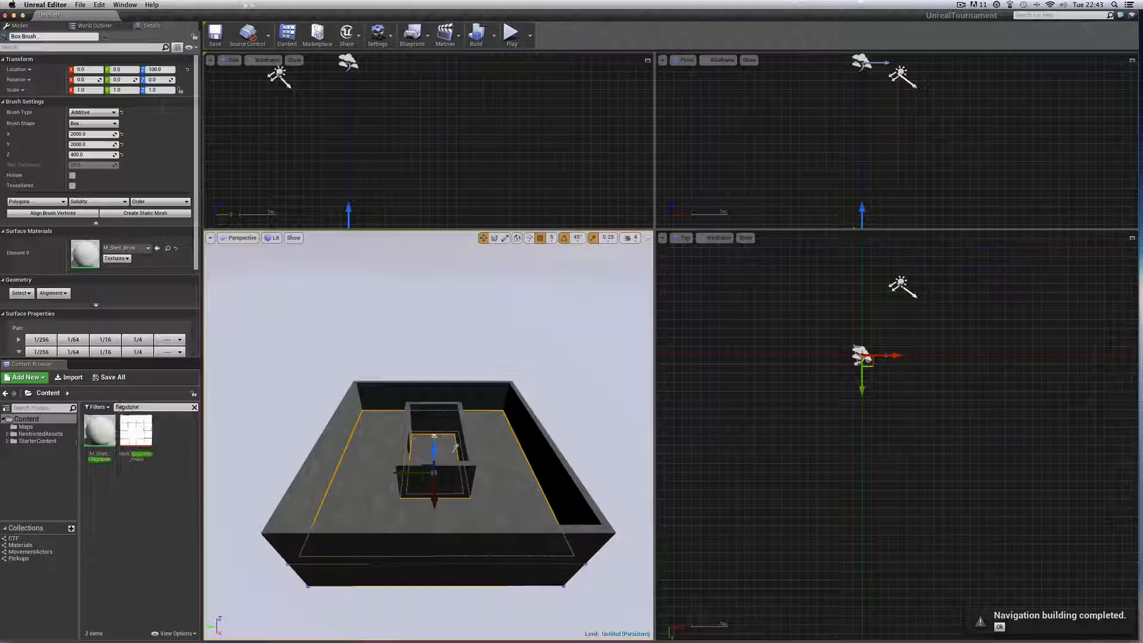
click(99, 430)
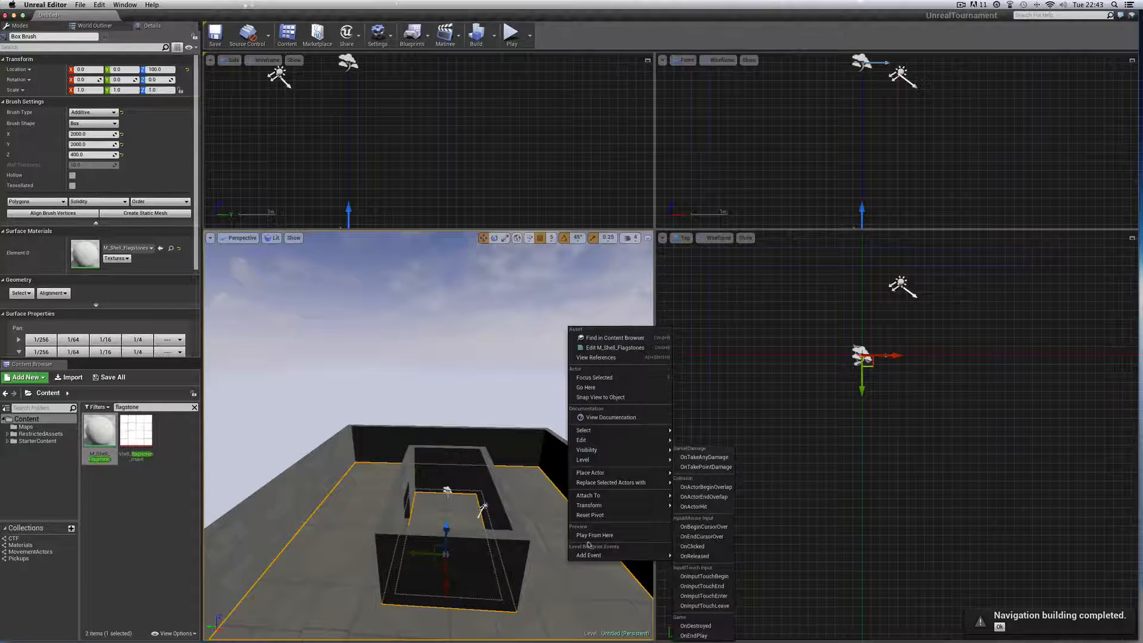
Run an entry from the viewport context menu, adding thin wall Box Brush8 to the room
click(596, 534)
text(ston)
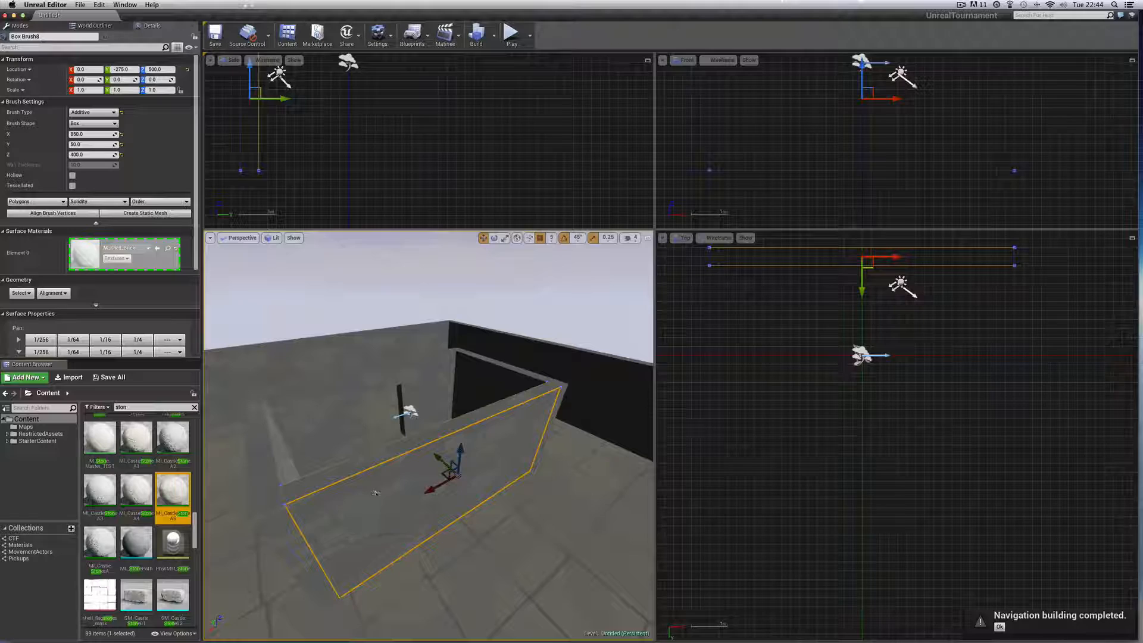
Coat the thin inner wall Box Brush8 with the castle stone material
double_click(173, 491)
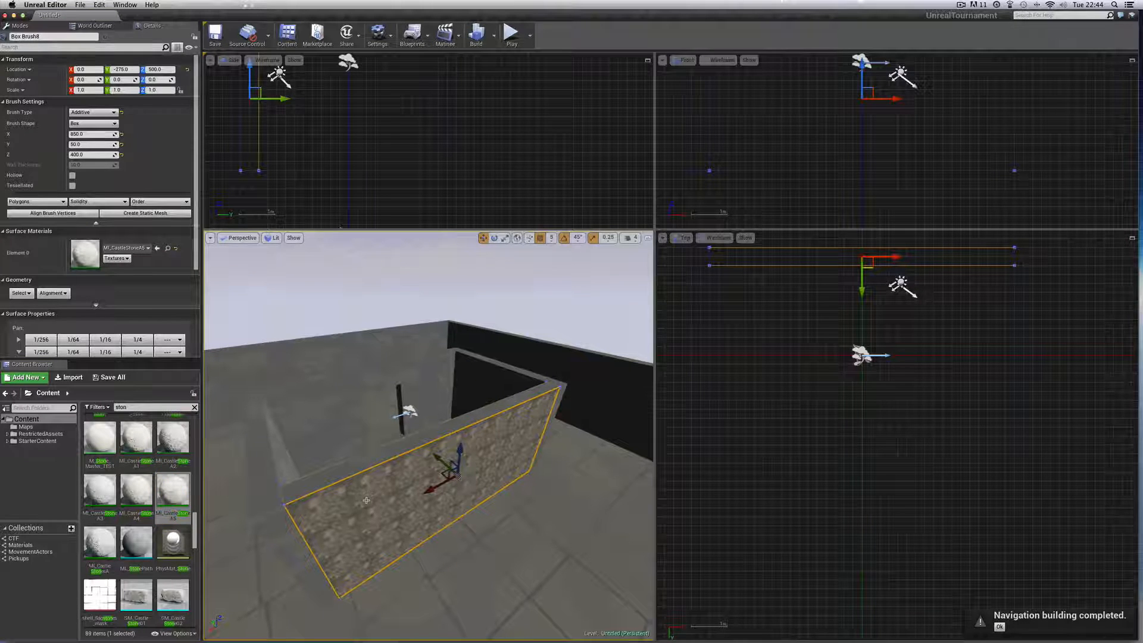